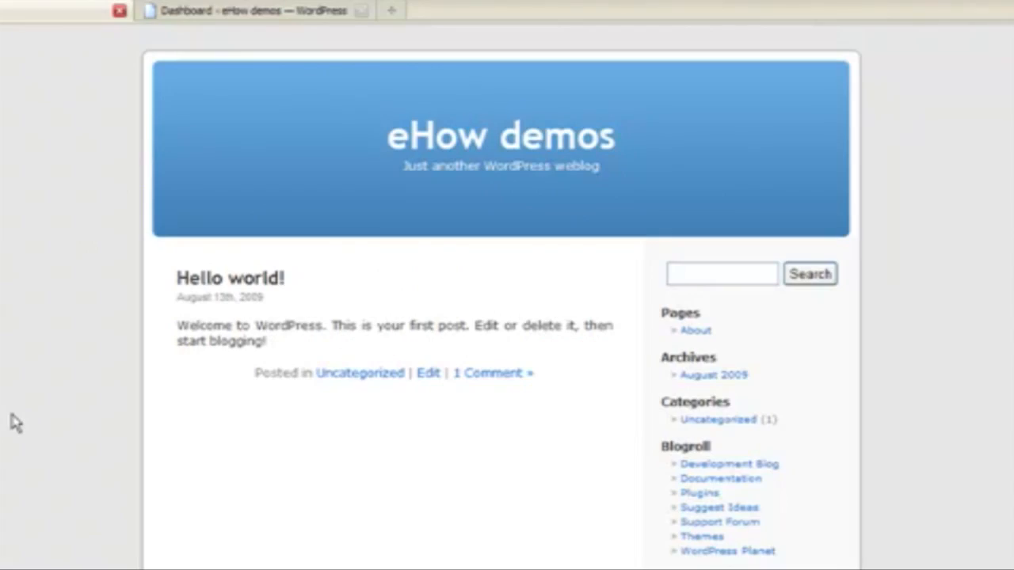
pyautogui.moveTo(970, 281)
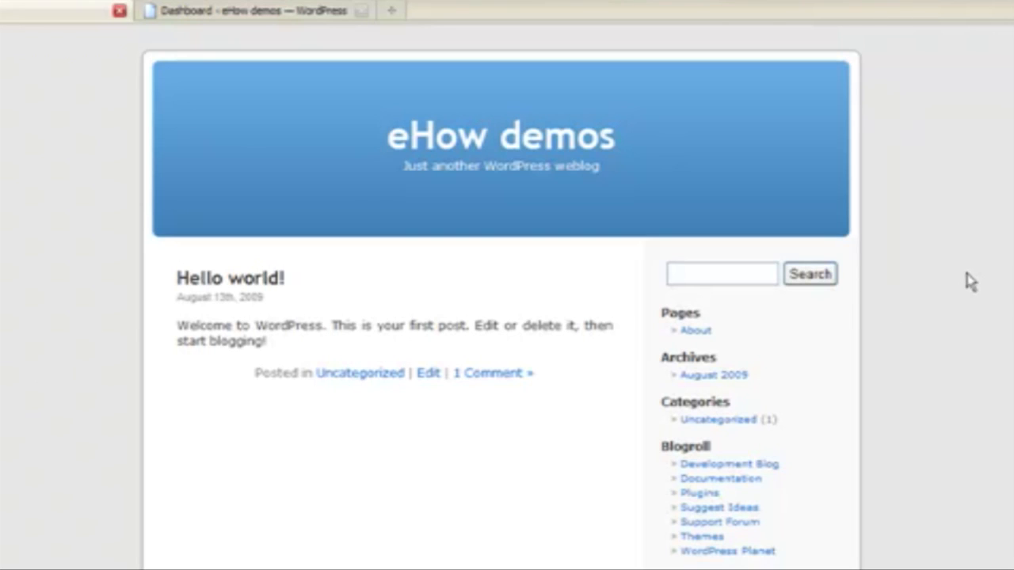
pyautogui.moveTo(935, 262)
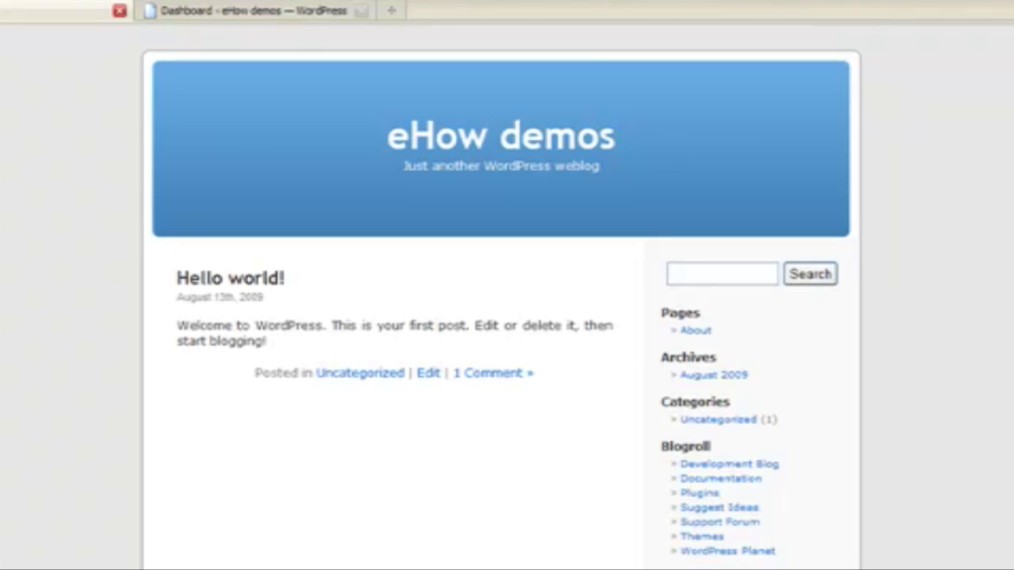
# - Scroll the installed plugins list down to the active Streampad Audio Player entry
pyautogui.scroll(-3)
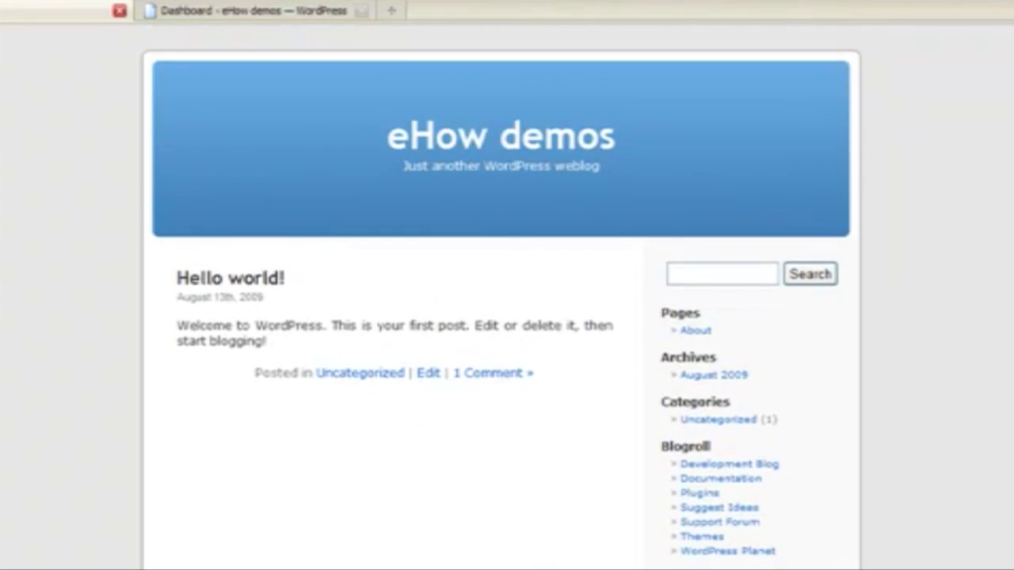
pyautogui.moveTo(24, 393)
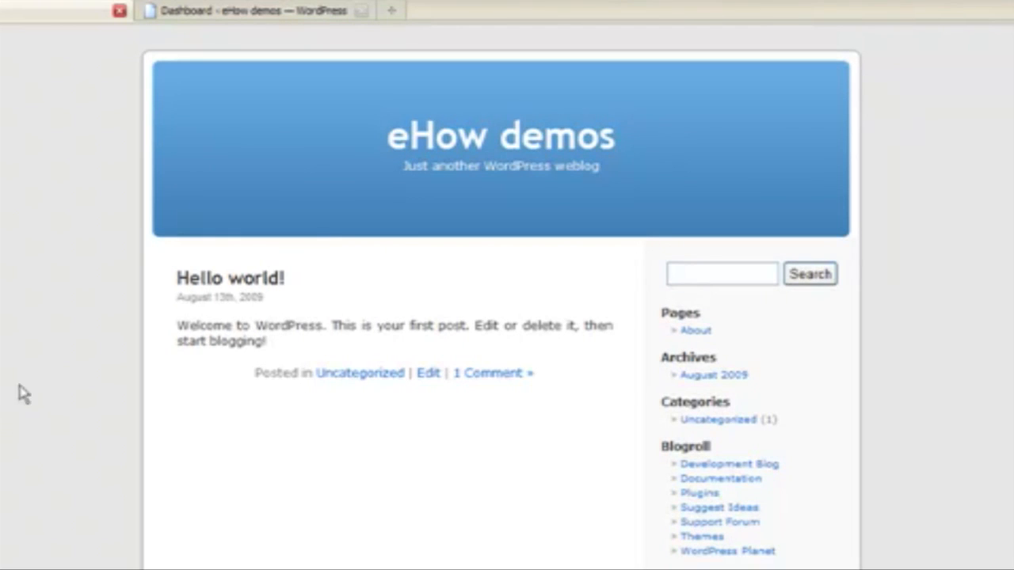
pyautogui.moveTo(928, 268)
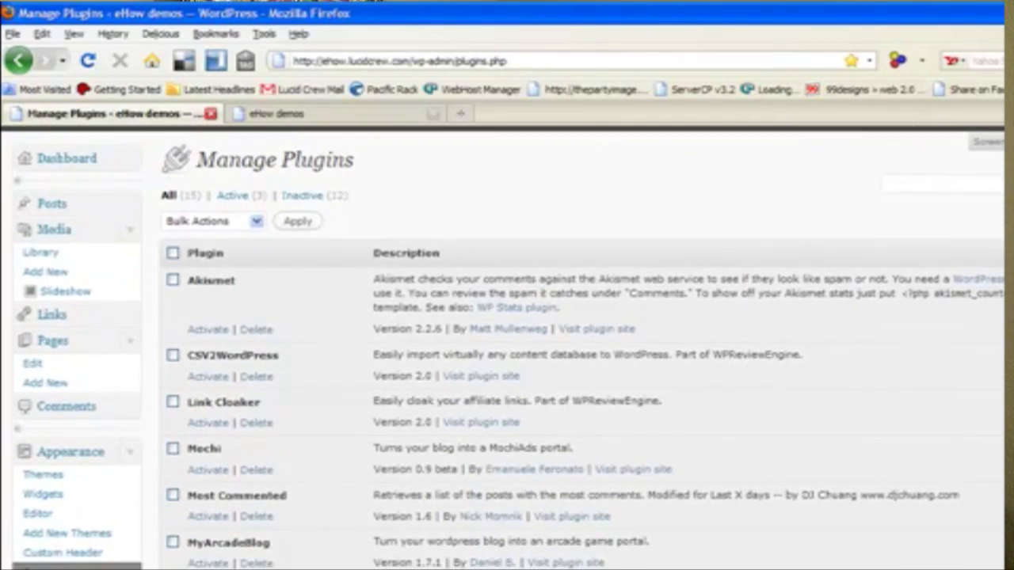
pyautogui.scroll(-3)
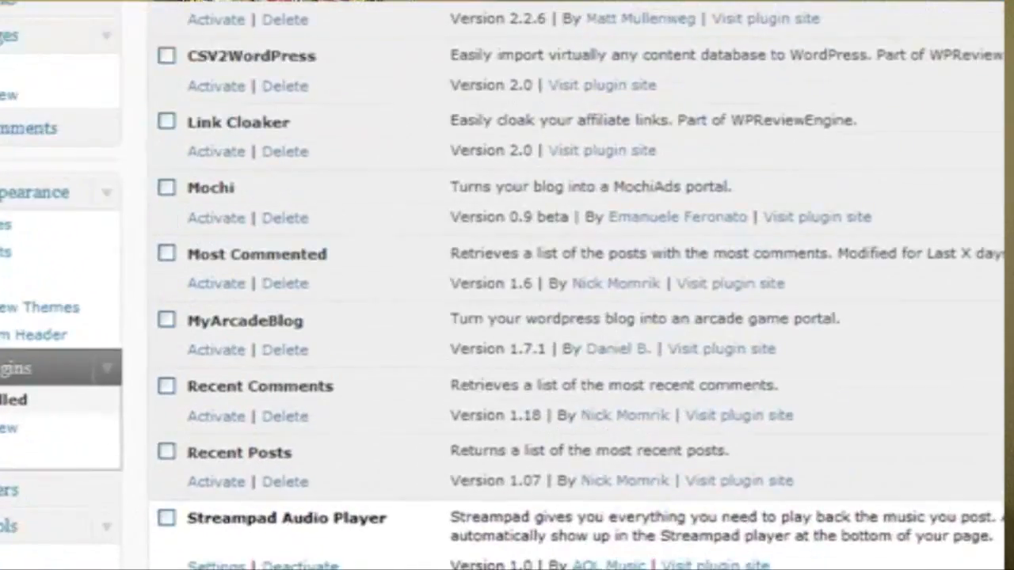
pyautogui.scroll(-3)
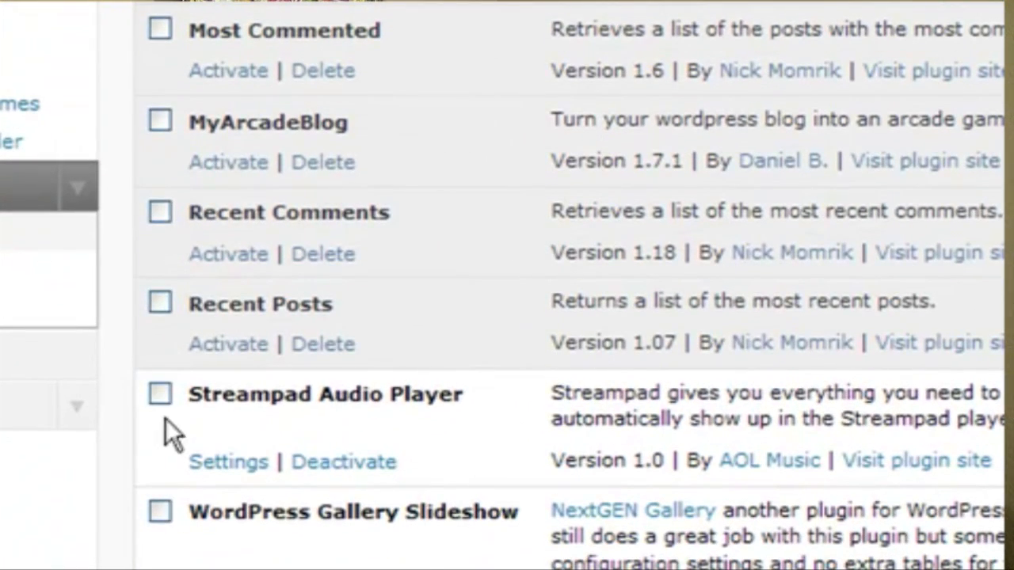
pyautogui.moveTo(230, 526)
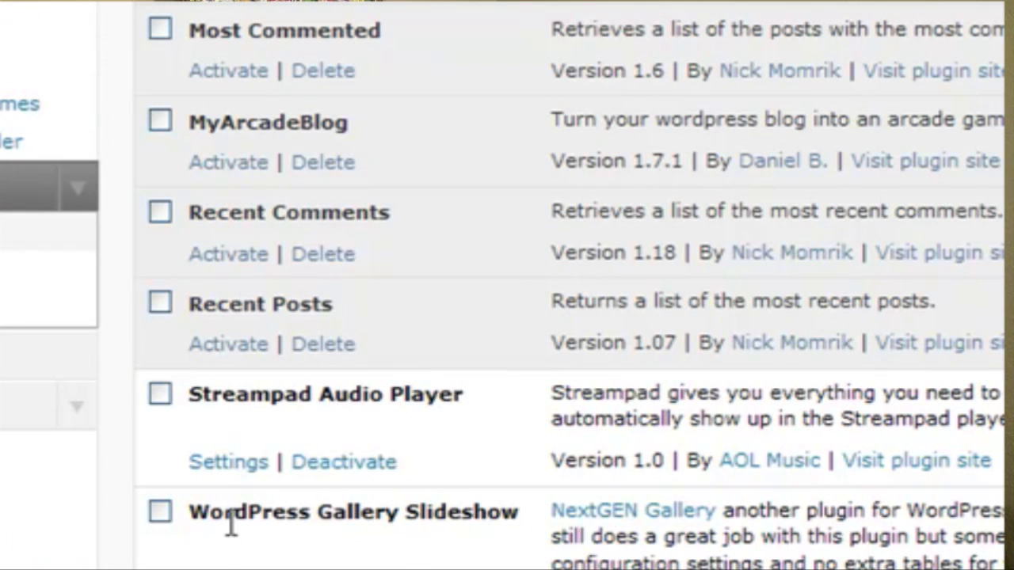
pyautogui.moveTo(835, 424)
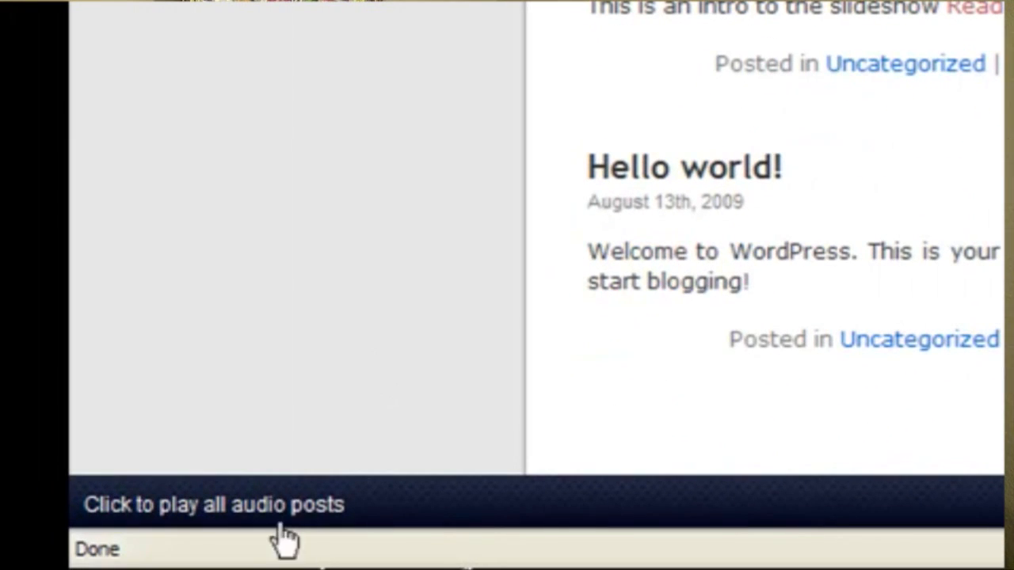
pyautogui.moveTo(309, 523)
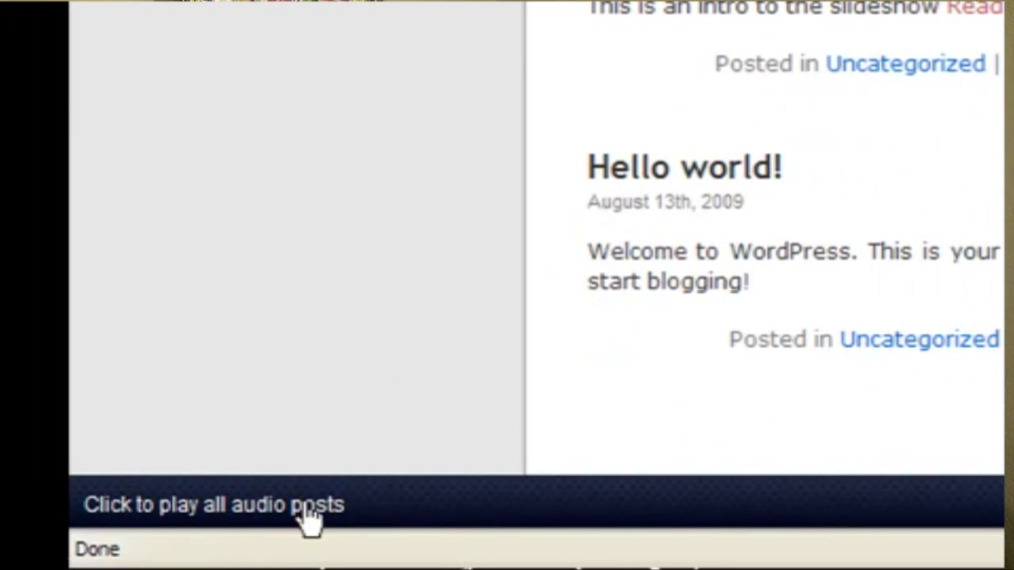
# - Play all audio posts from the Streampad bar, starting with 'Kori : run away'
pyautogui.click(212, 505)
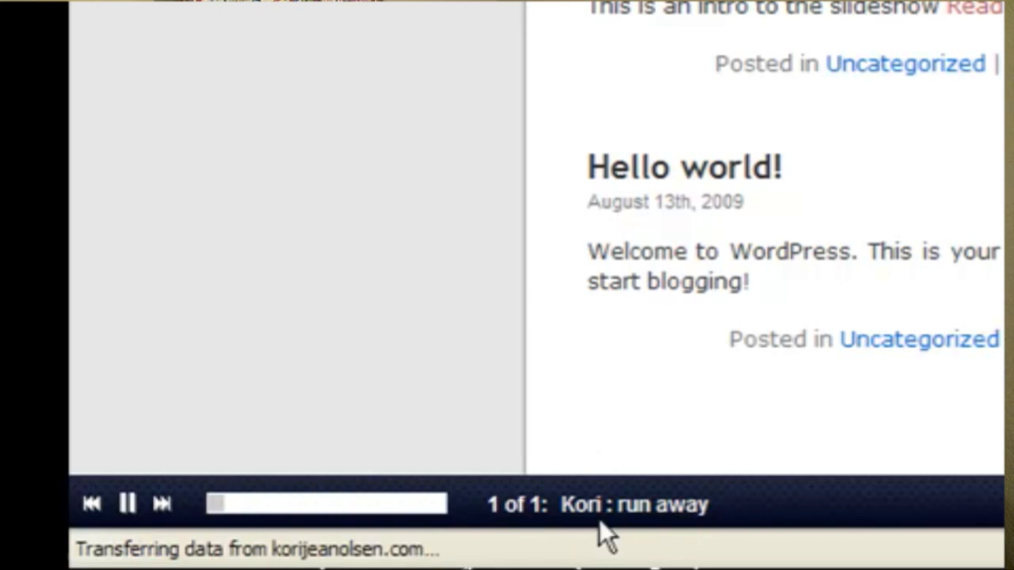
pyautogui.moveTo(736, 339)
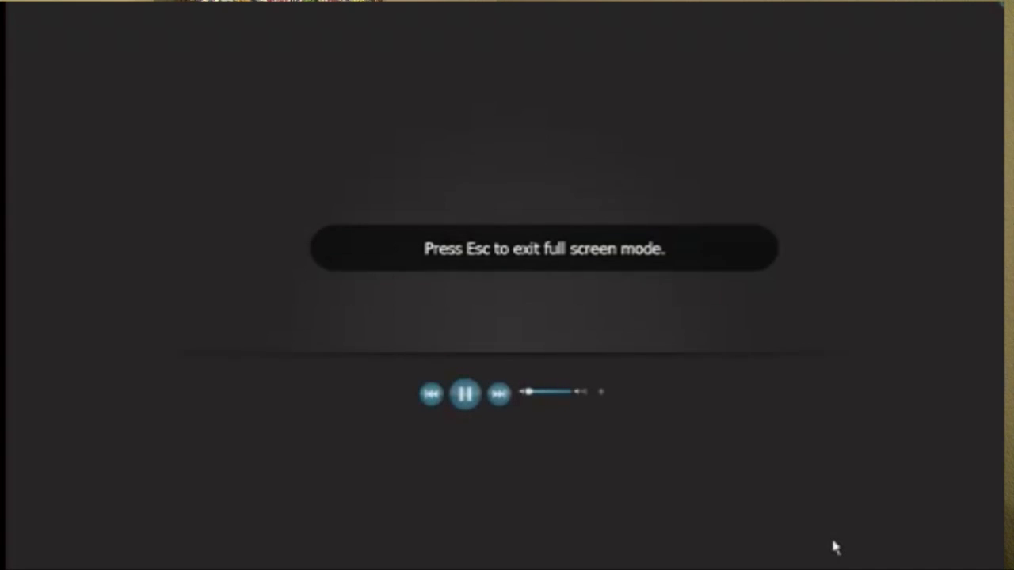
# - Exit full screen and pop the Streampad player out into its own window
pyautogui.press('Escape')
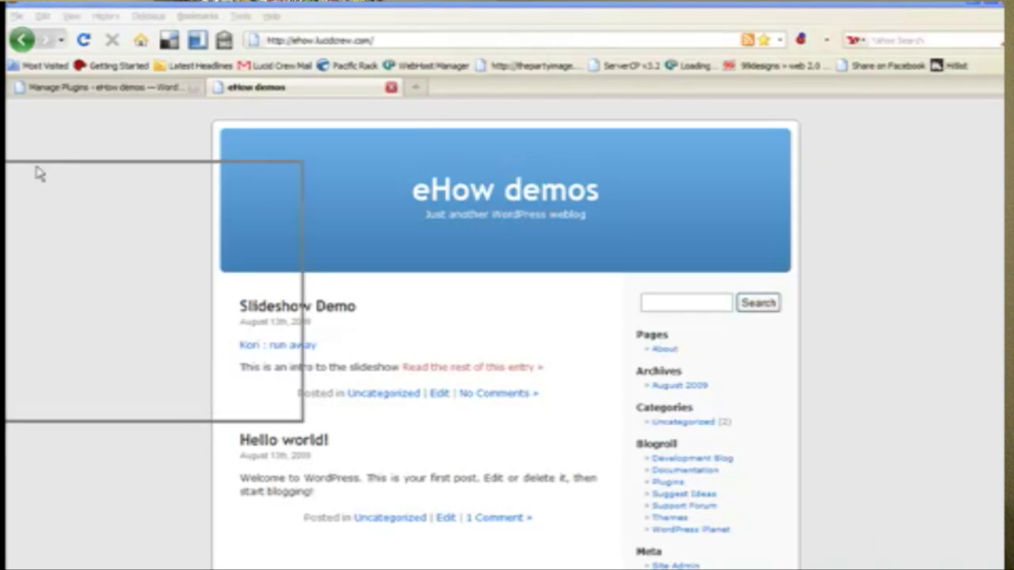
pyautogui.click(278, 344)
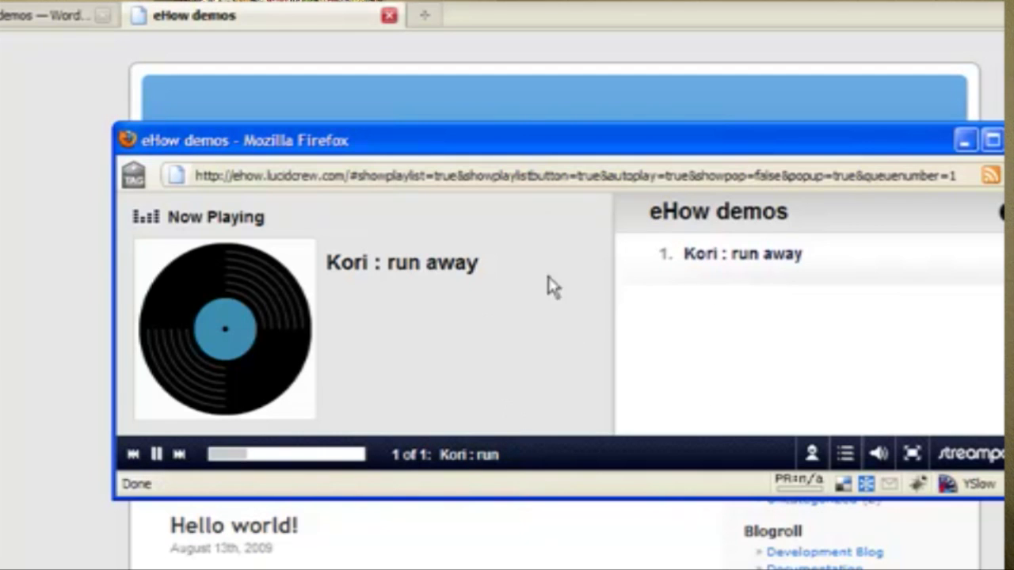
pyautogui.moveTo(555, 448)
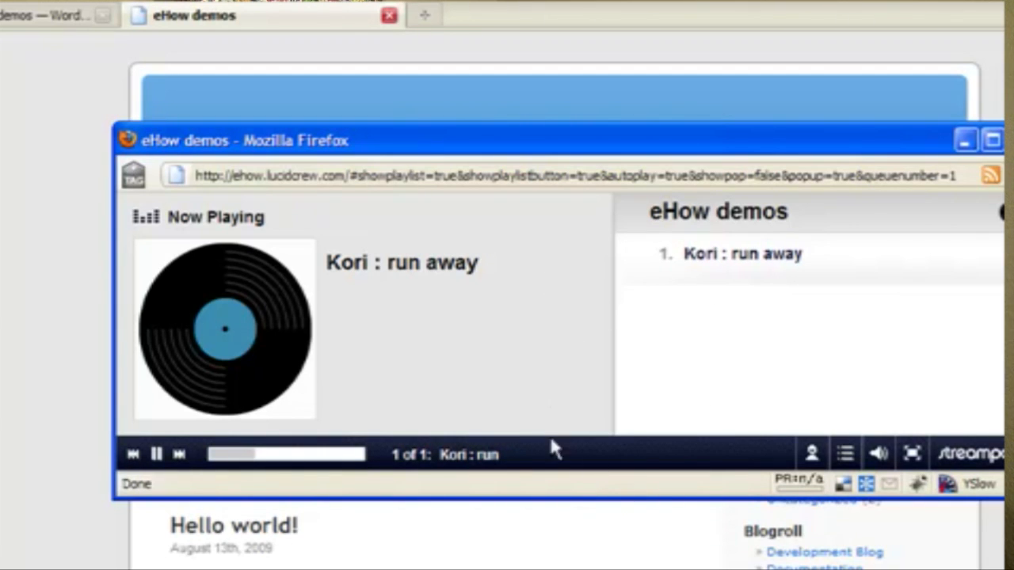
pyautogui.moveTo(561, 339)
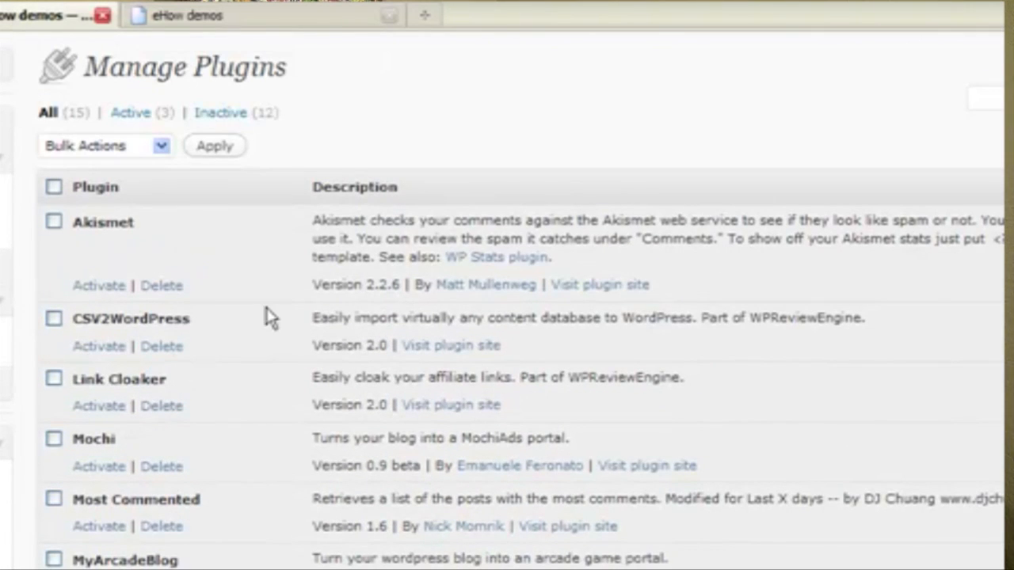
# - Scroll the Manage Plugins page down to the Streampad Audio Player entry
pyautogui.scroll(-3)
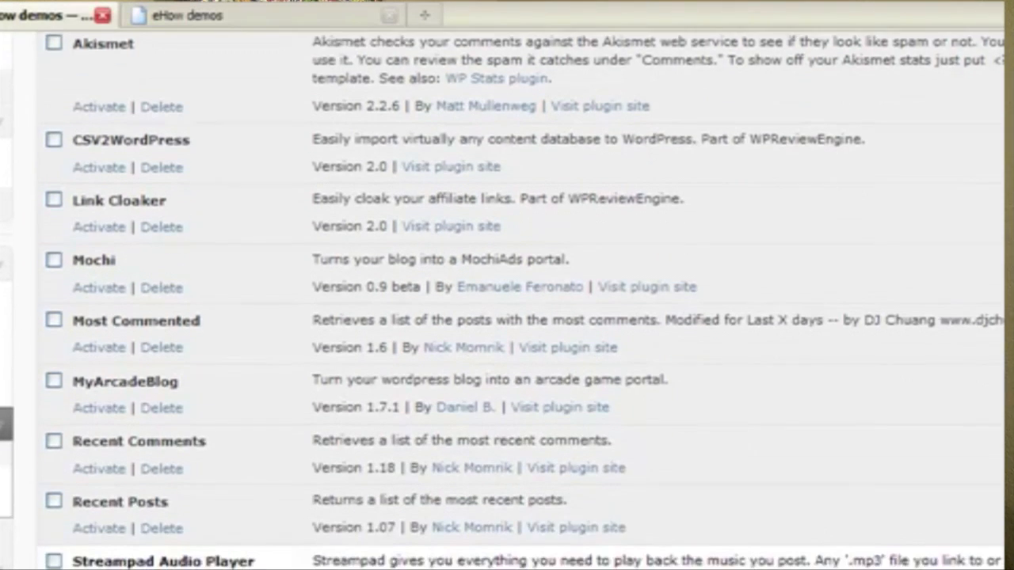
pyautogui.scroll(-3)
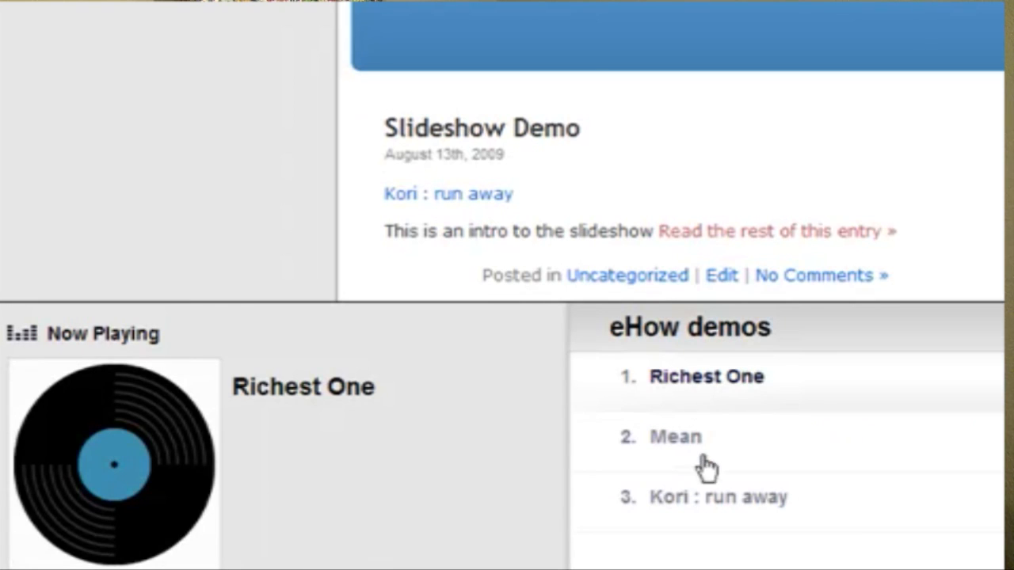
pyautogui.moveTo(740, 526)
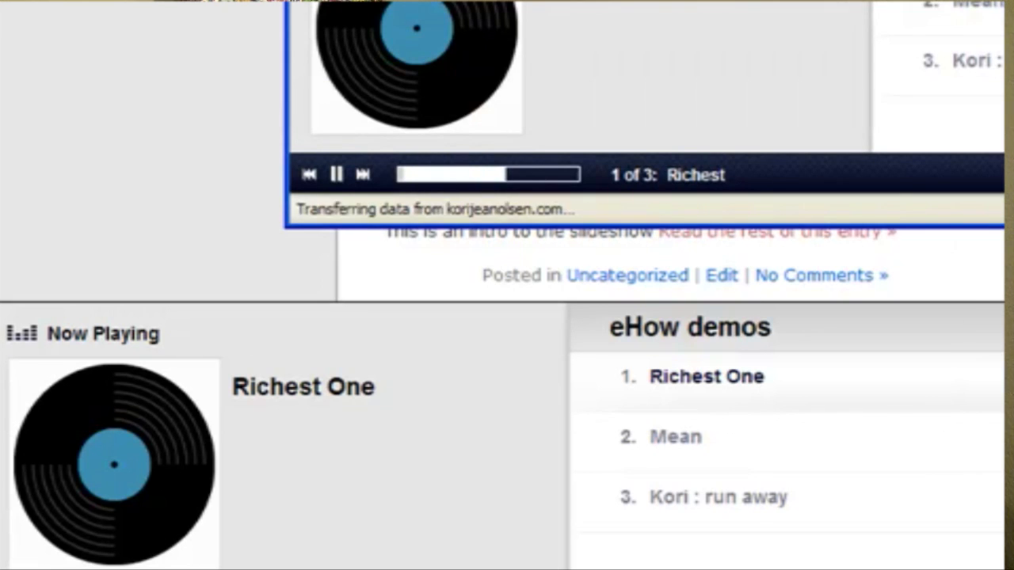
# - Skip from 'Richest One' to track 2 of 3, 'Mean', in the pop-out player
pyautogui.click(363, 175)
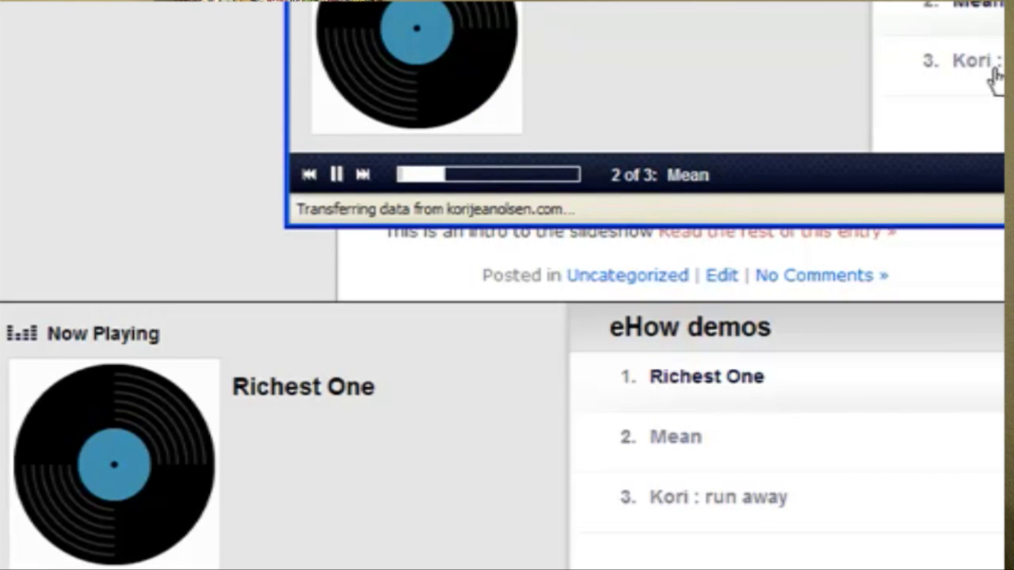